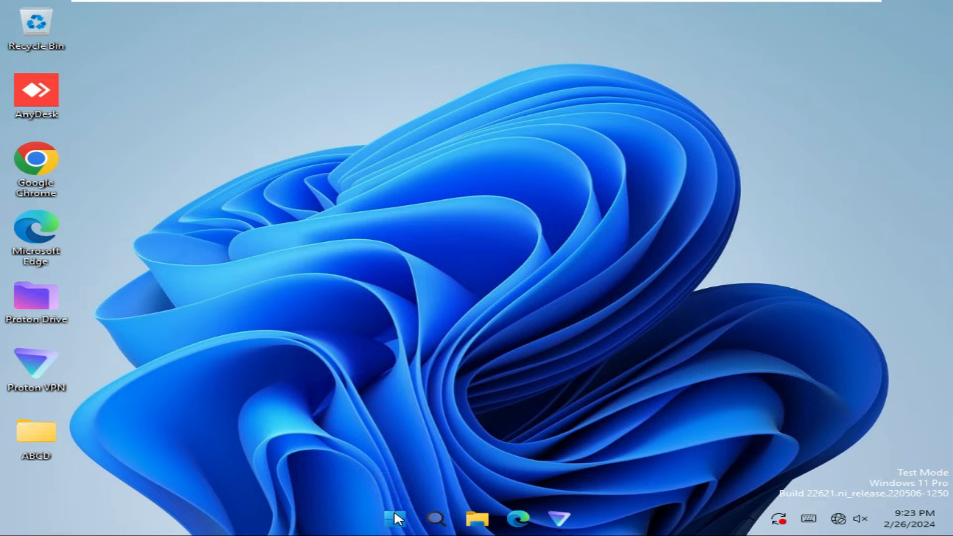
Step: Open the Win+X power user menu from the Start button
right_click(395, 518)
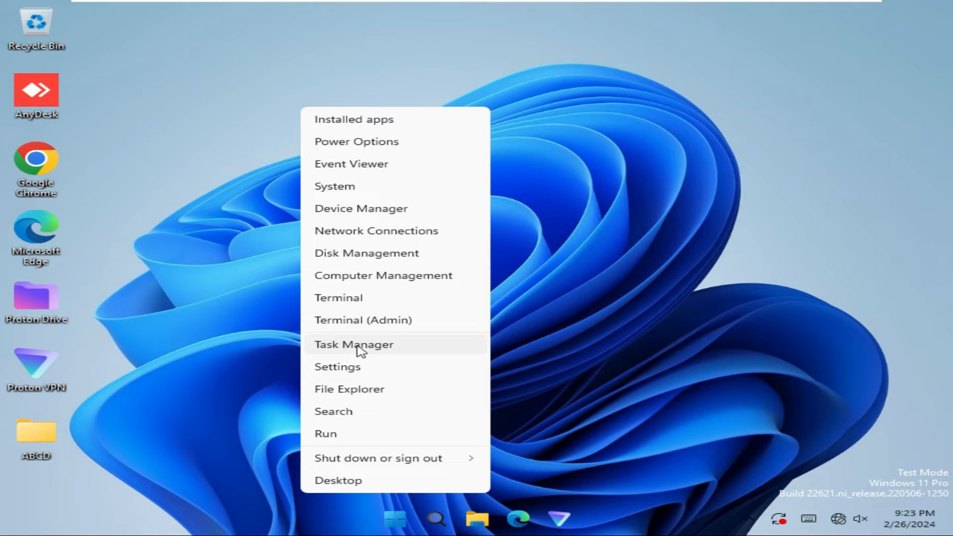
mouse_move(373, 350)
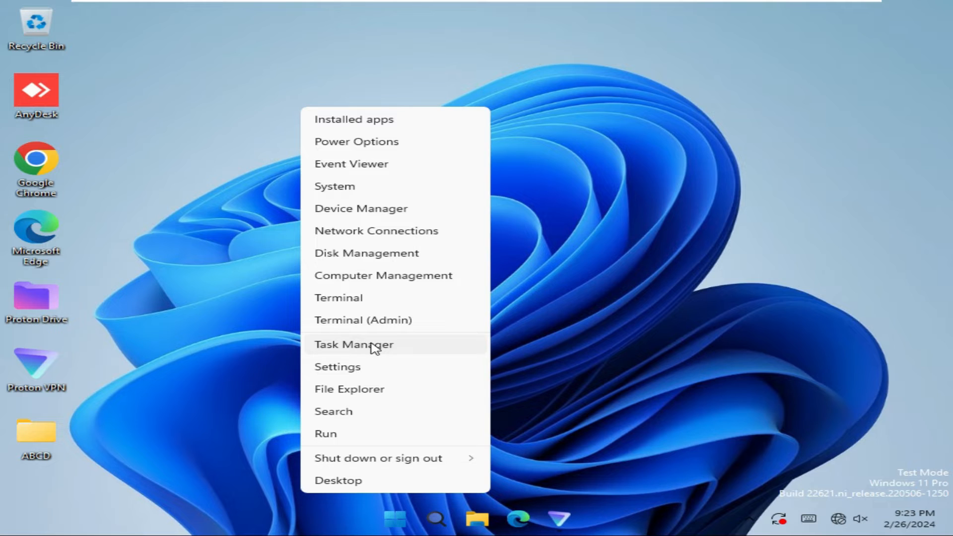
Step: Restart the Windows Explorer process in Task Manager, then close Task Manager
click(354, 344)
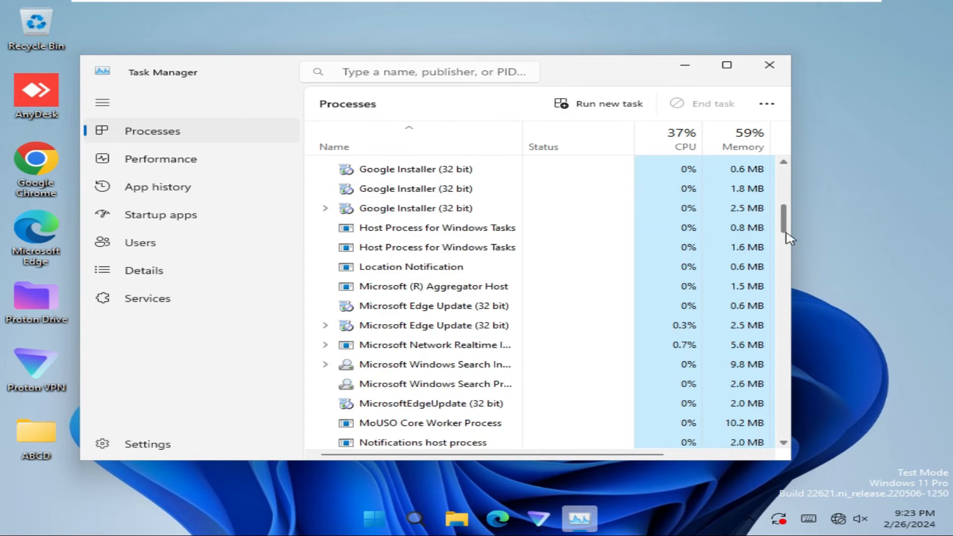
scroll(down, 3)
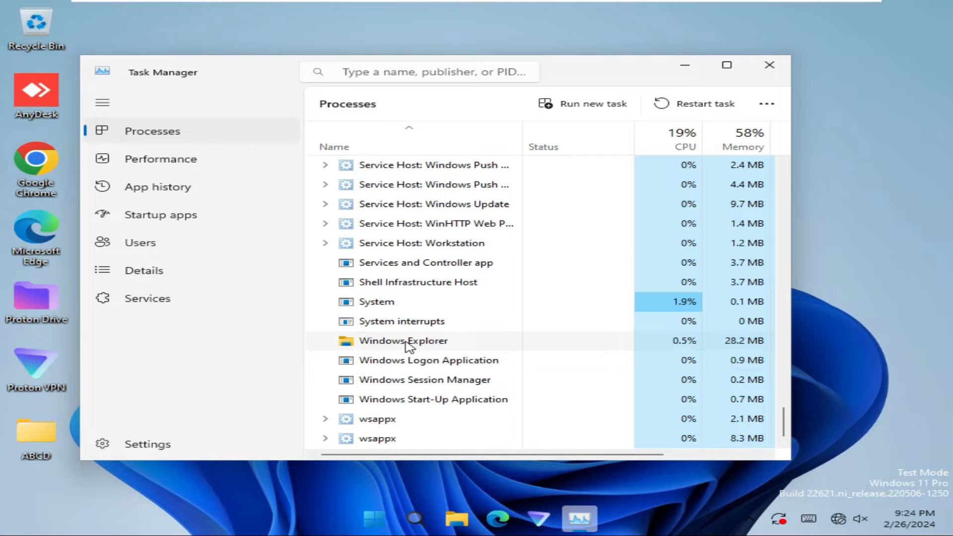
right_click(404, 340)
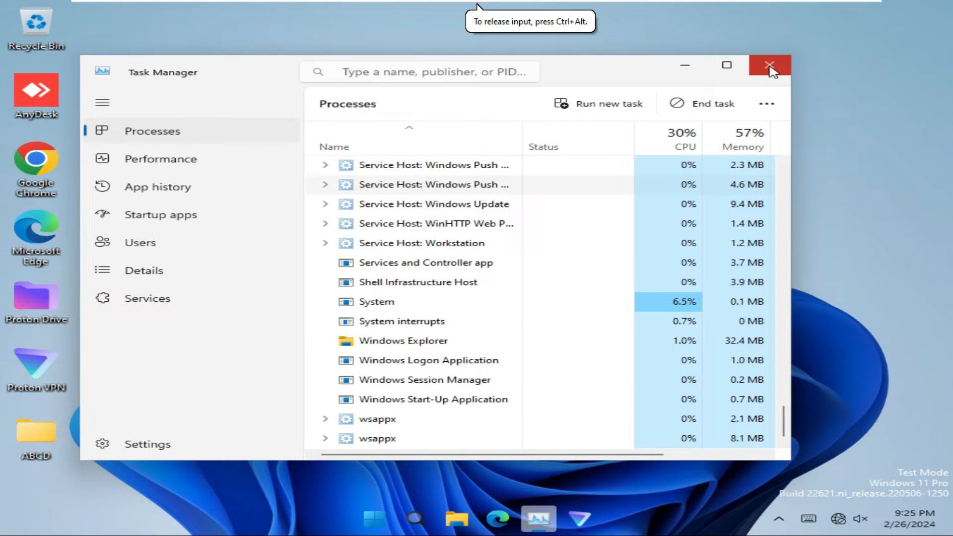
click(770, 66)
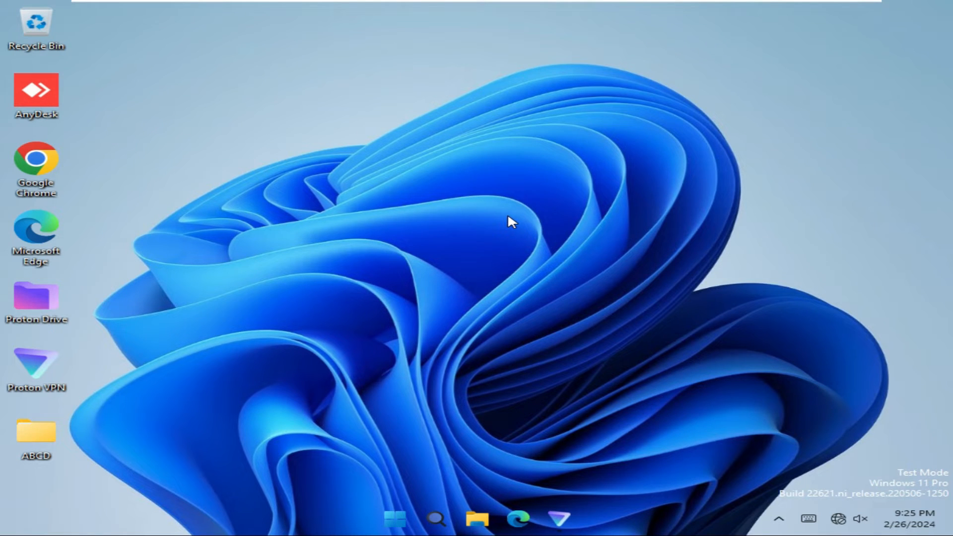
mouse_move(447, 258)
text(file explorer op)
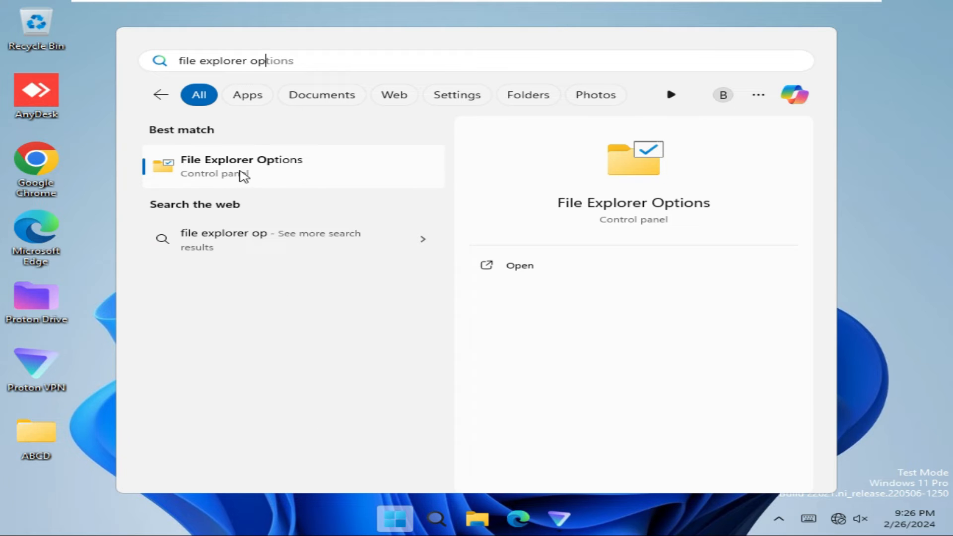
mouse_move(259, 172)
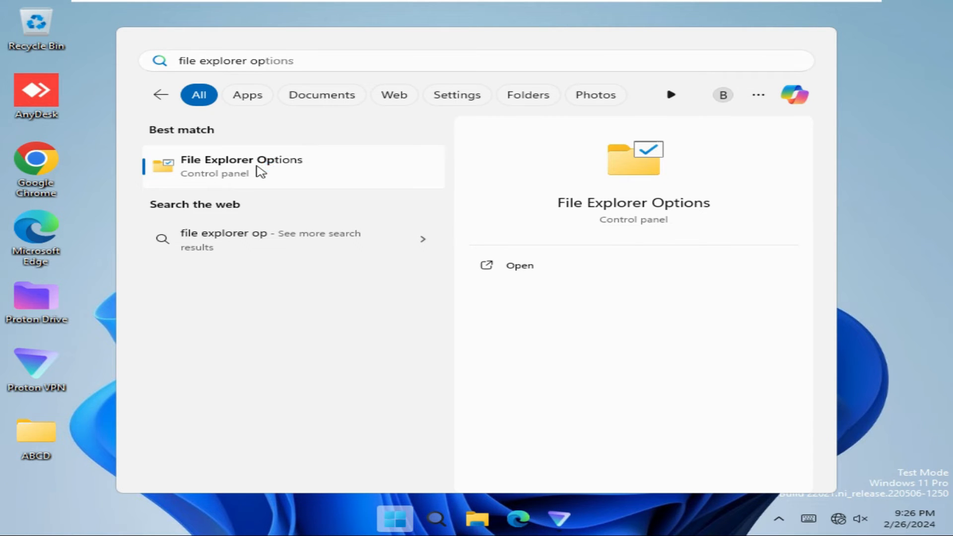
Step: Enable 'Launch folder windows in a separate process' in File Explorer Options' View settings
click(241, 159)
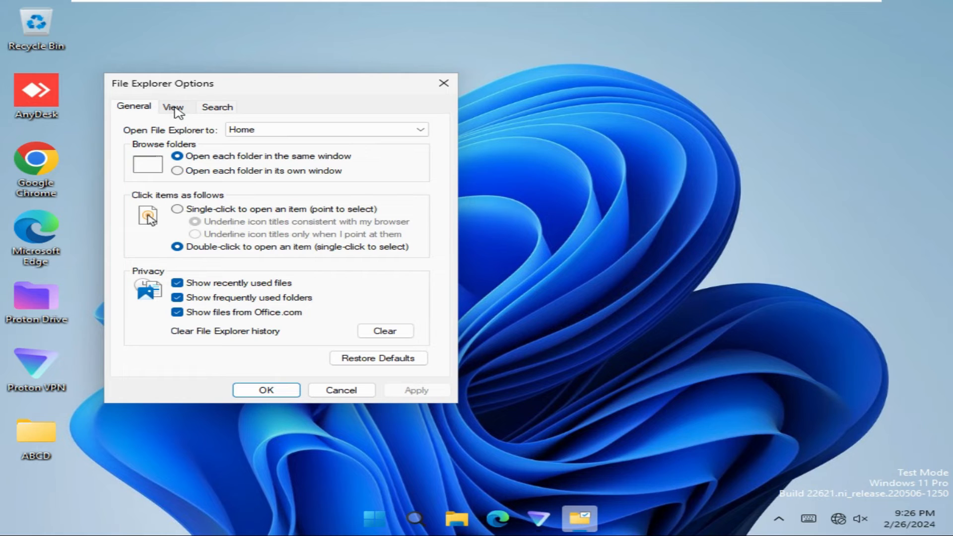
click(173, 106)
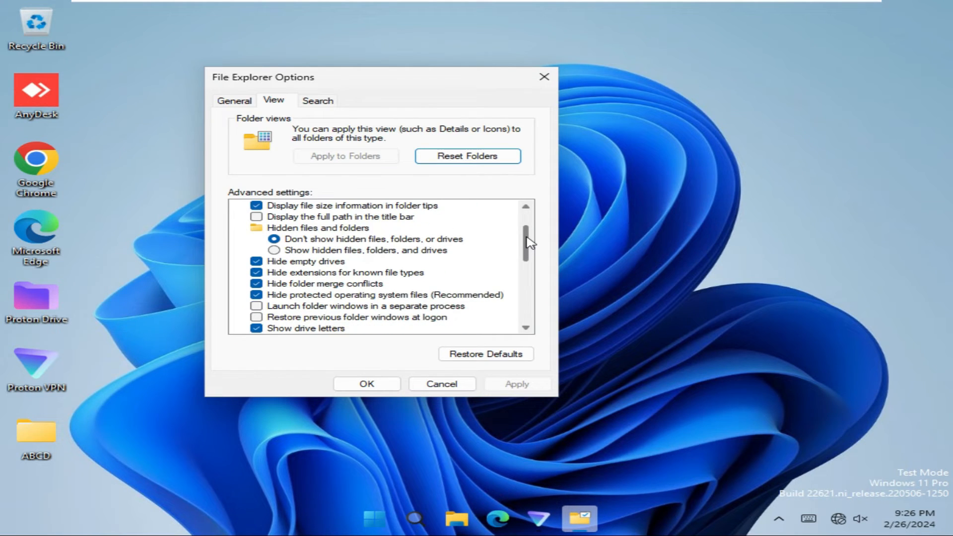
scroll(down, 3)
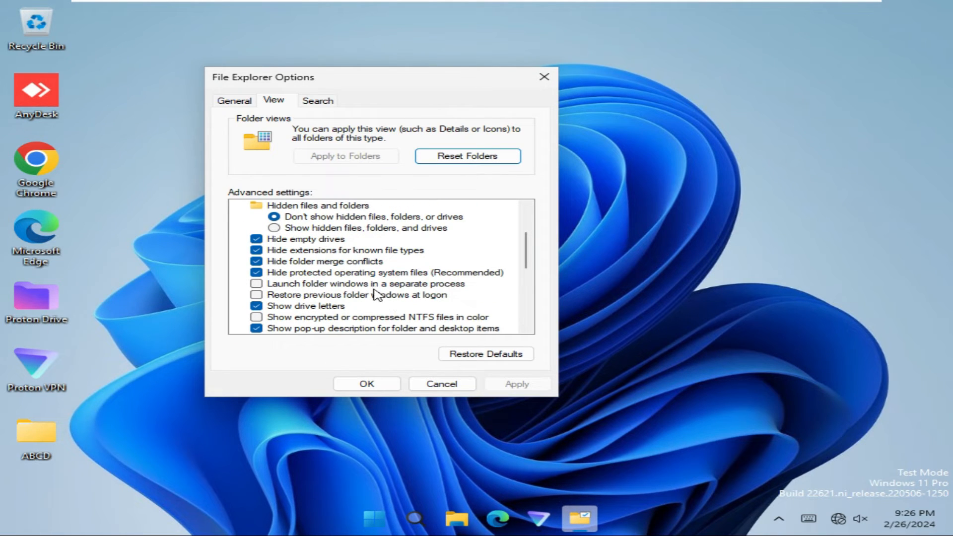
click(257, 284)
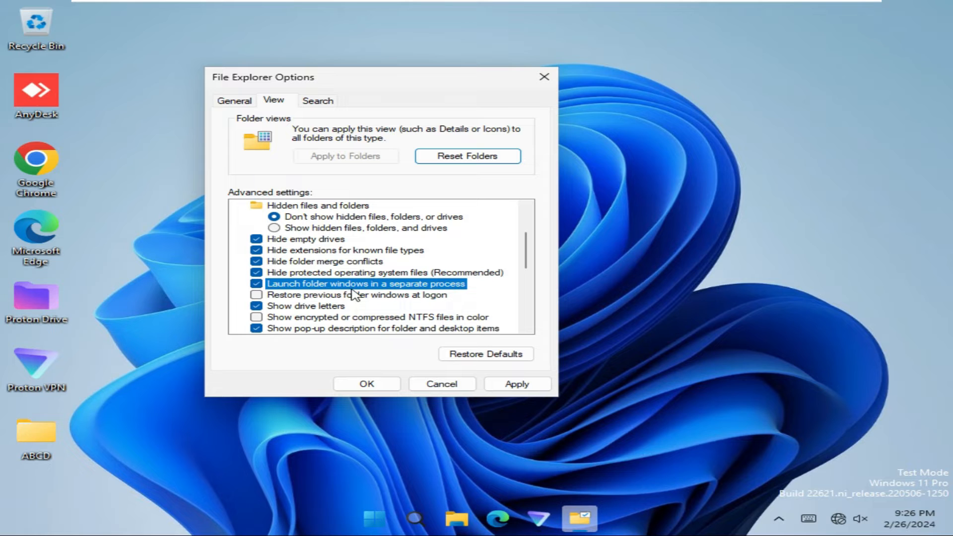
mouse_move(286, 287)
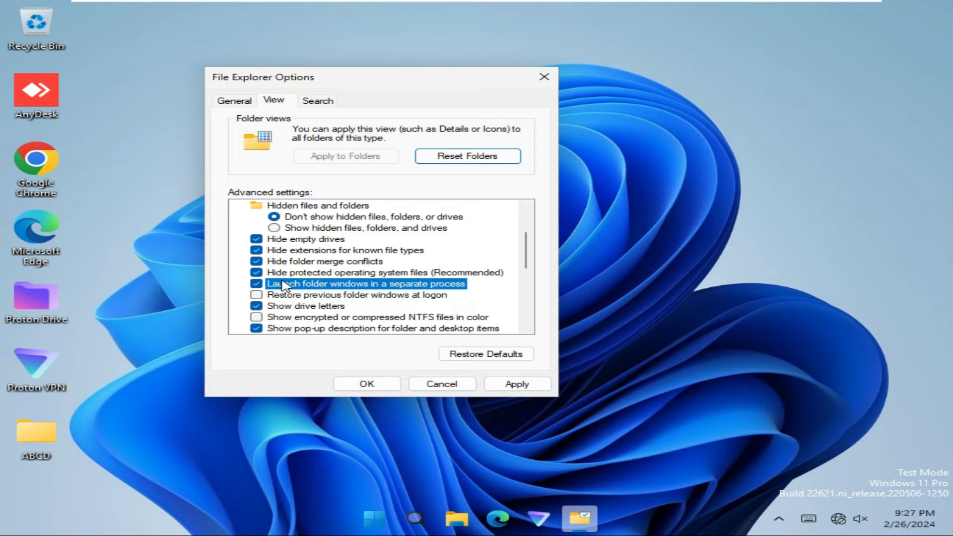
click(257, 284)
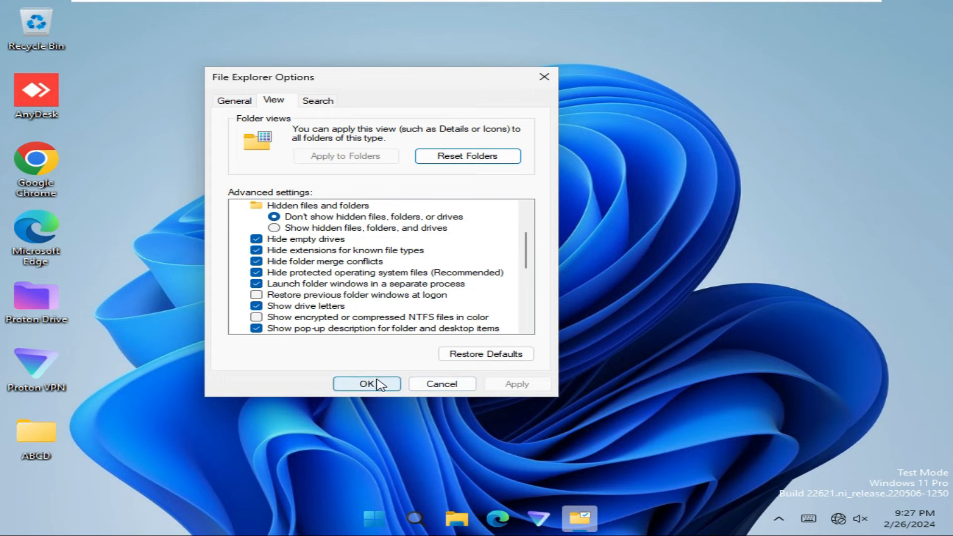
click(366, 384)
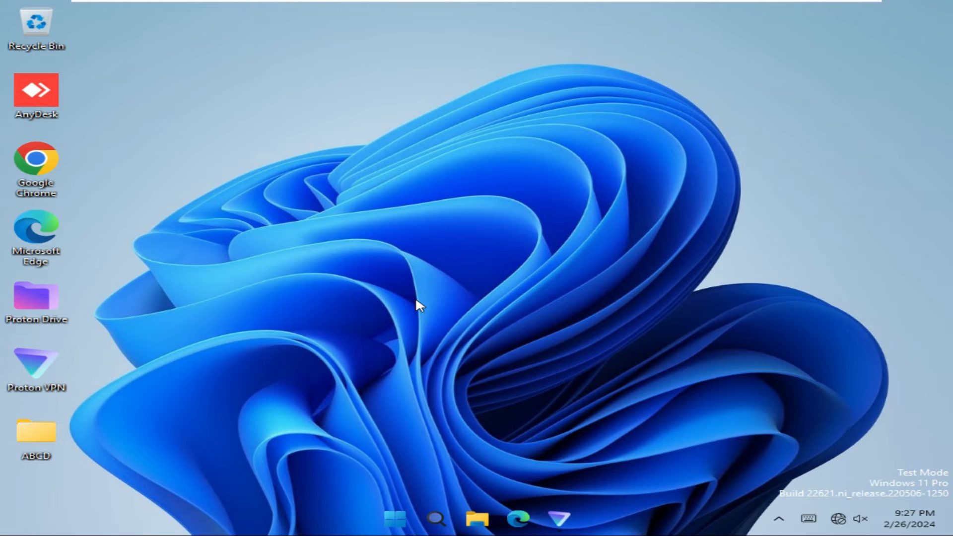
mouse_move(392, 451)
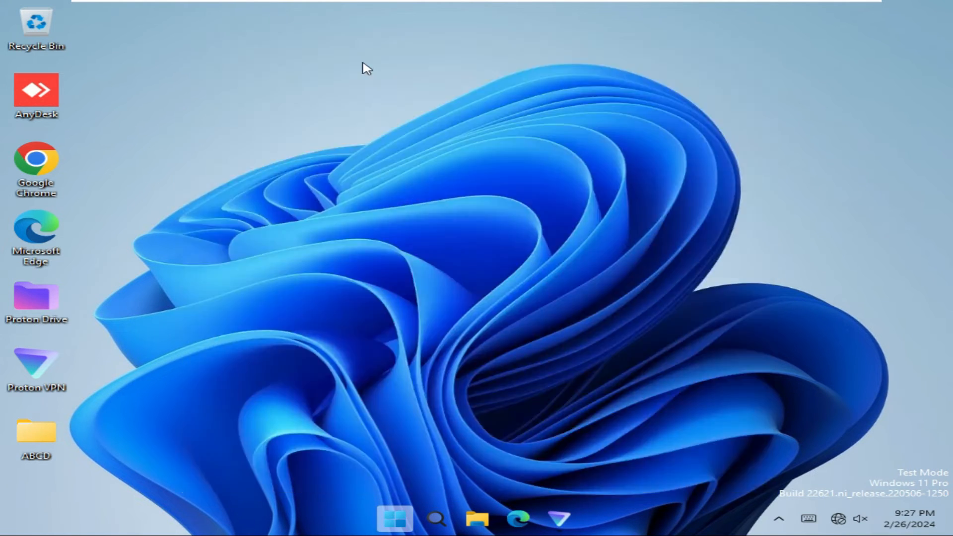
Step: Search 'services' and open the Services result's context menu
text(s)
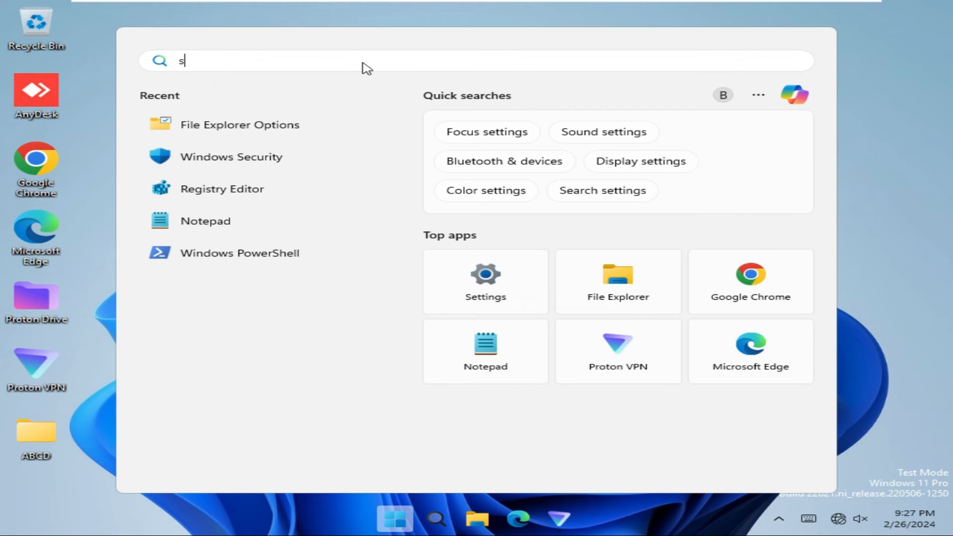
text(ervices)
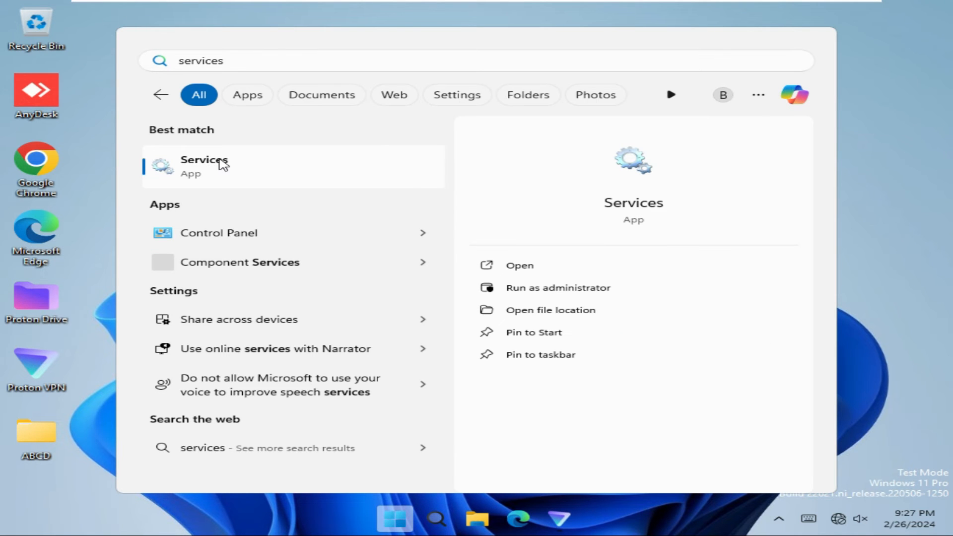
right_click(204, 167)
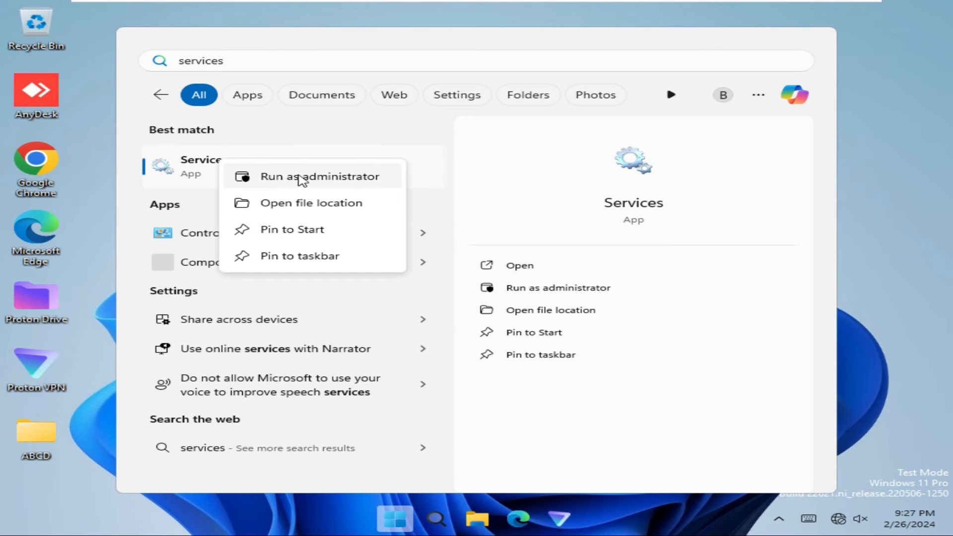
Step: Launch Services as administrator and open the Windows Search service's context menu
click(319, 176)
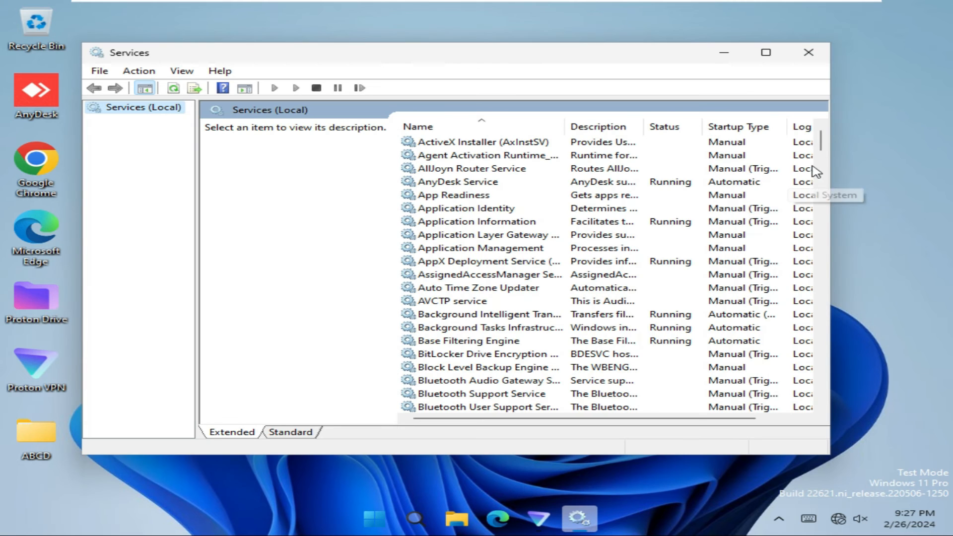
scroll(down, 3)
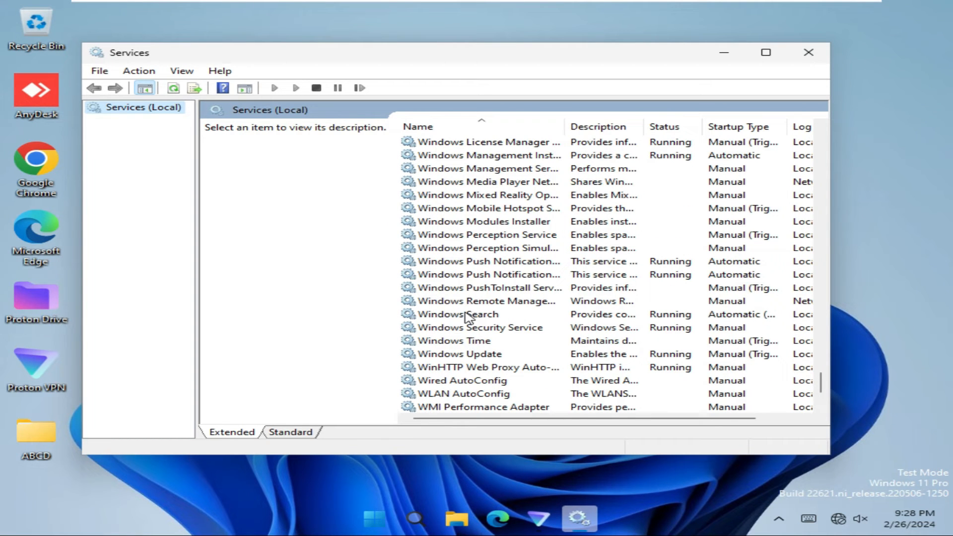
right_click(457, 314)
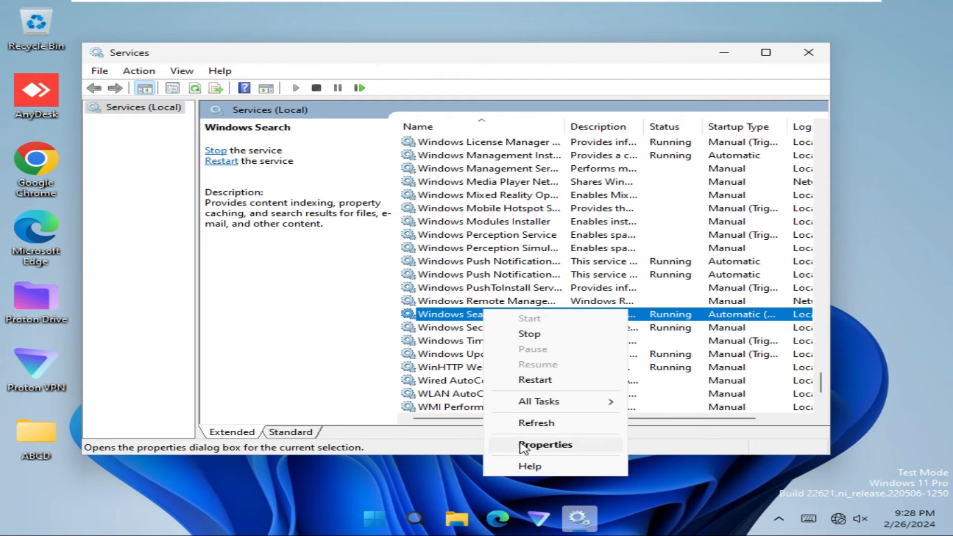
Step: In Windows Search properties, stop the service and set its startup type to Automatic
click(545, 444)
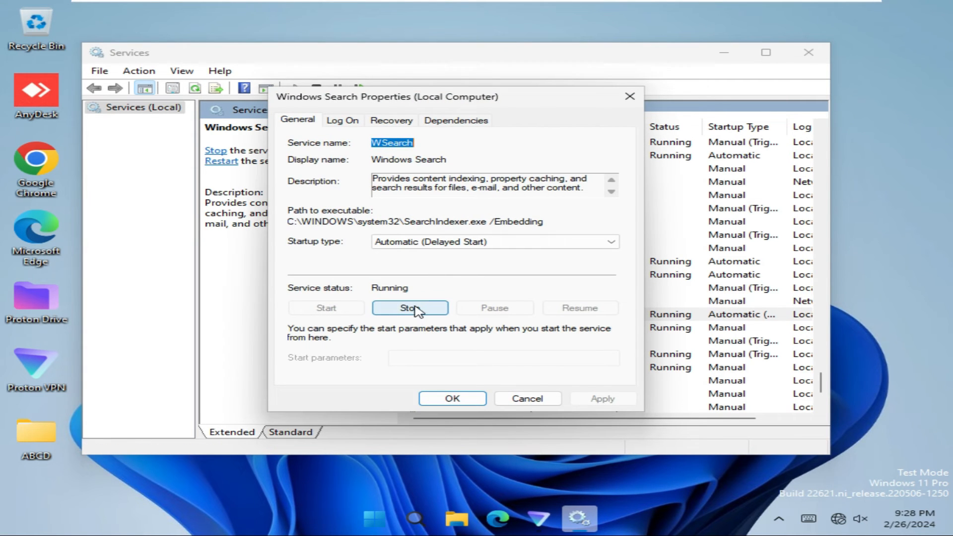
click(409, 308)
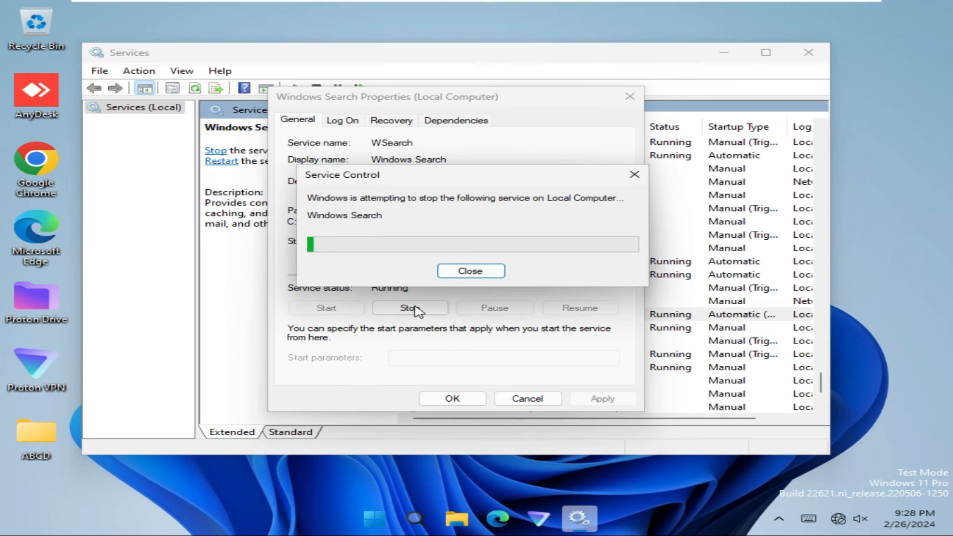
click(470, 271)
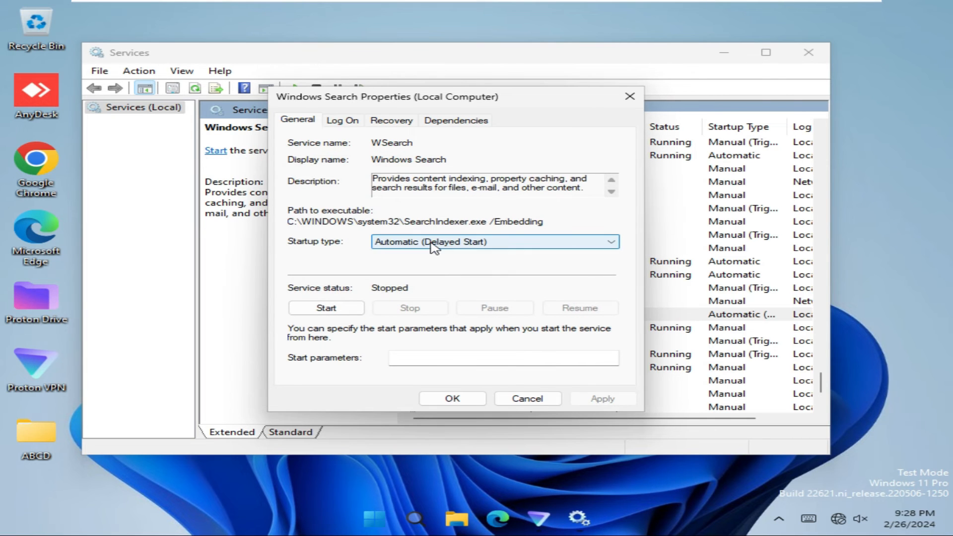
click(610, 241)
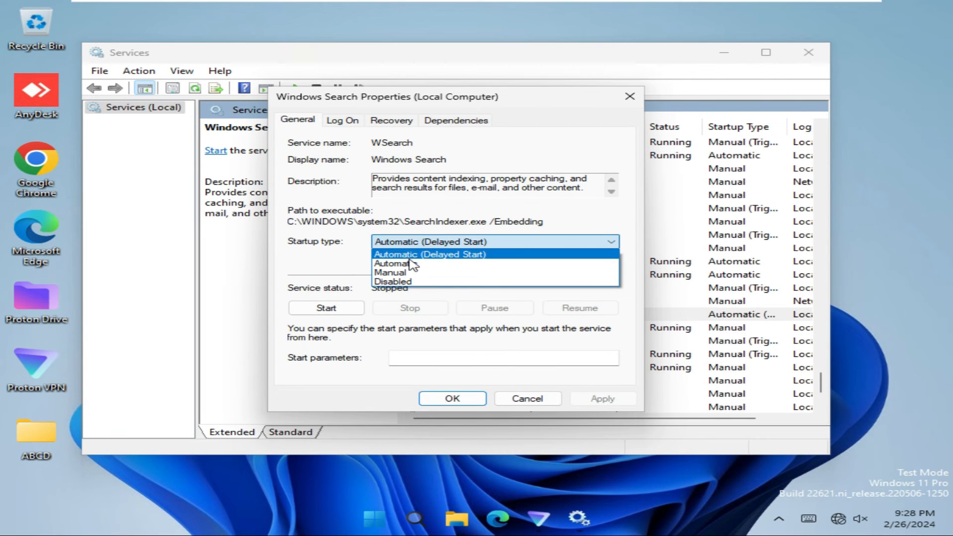
click(396, 264)
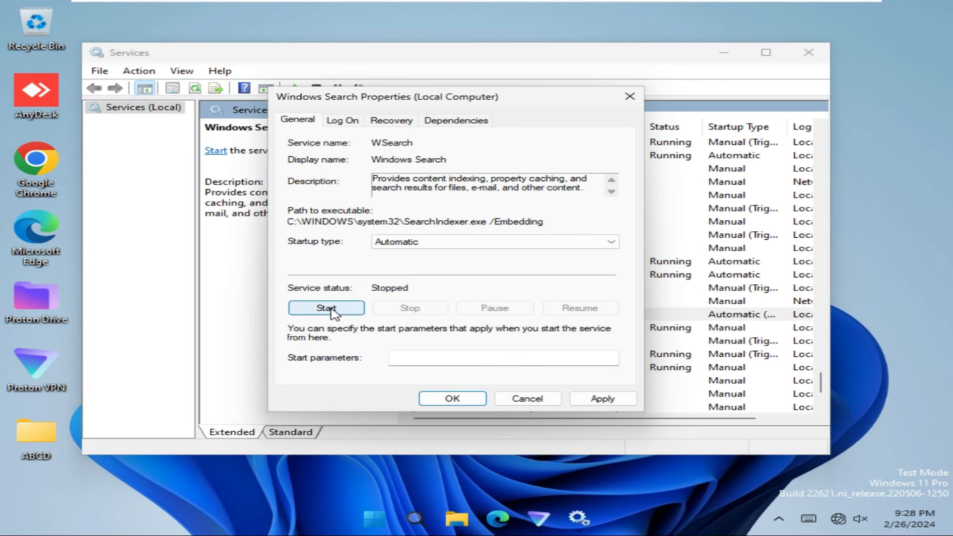
Step: Start Windows Search again, apply and confirm the change, and close Services
click(327, 308)
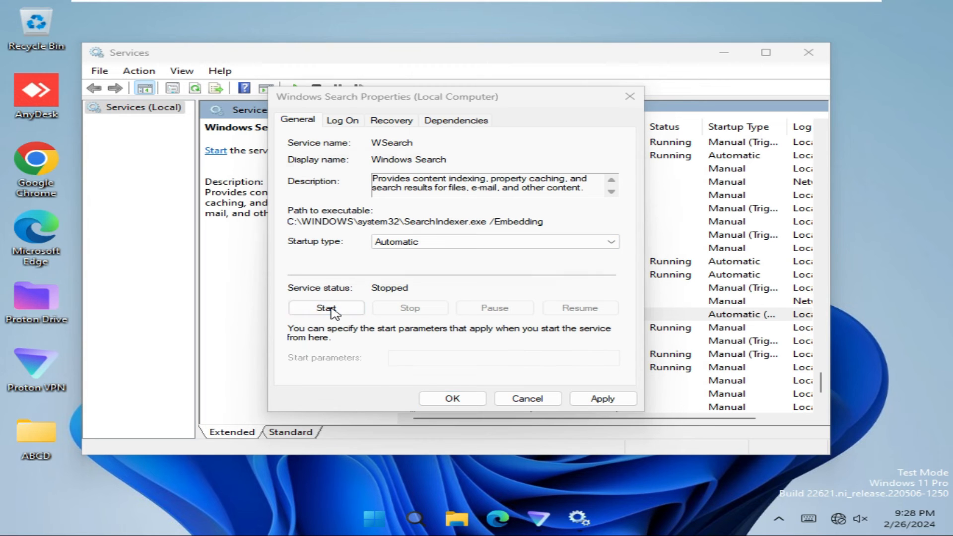
click(327, 308)
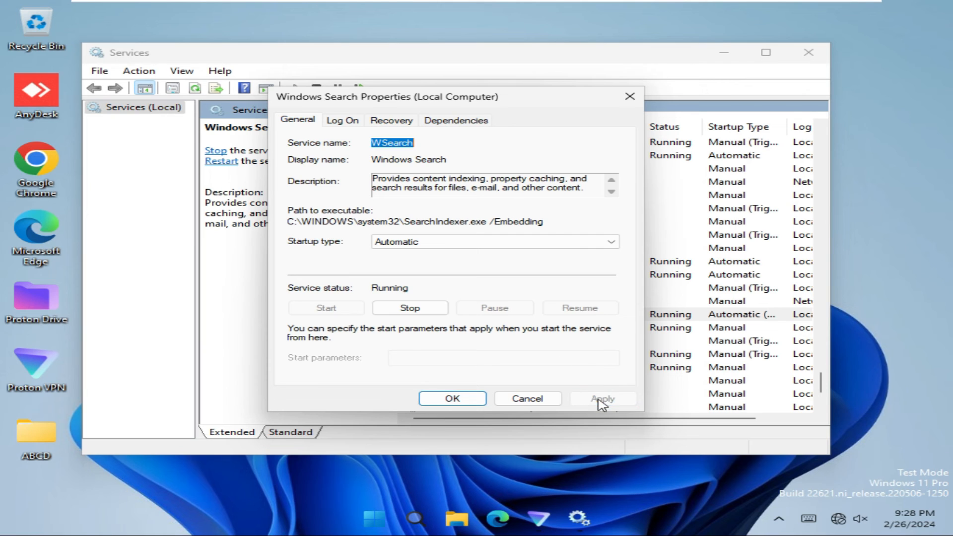
click(602, 398)
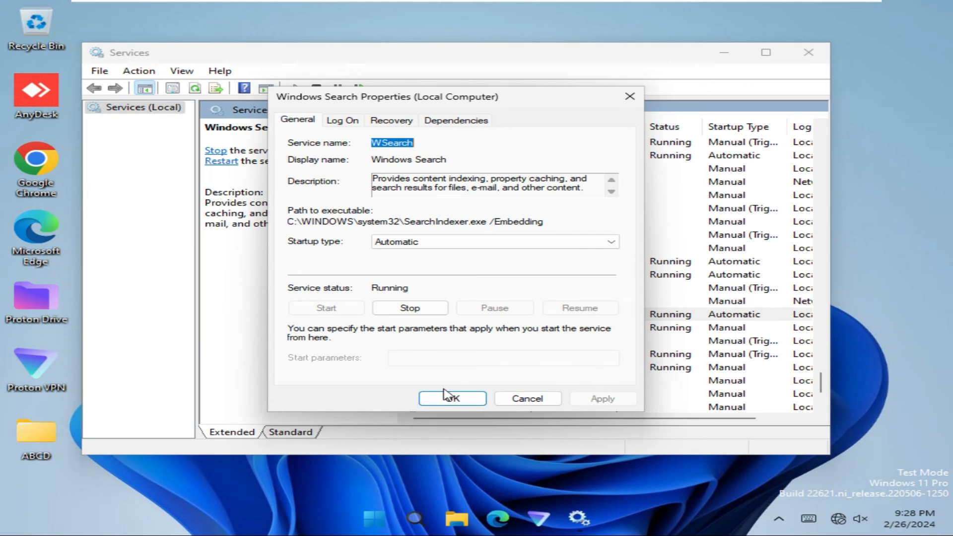
click(452, 398)
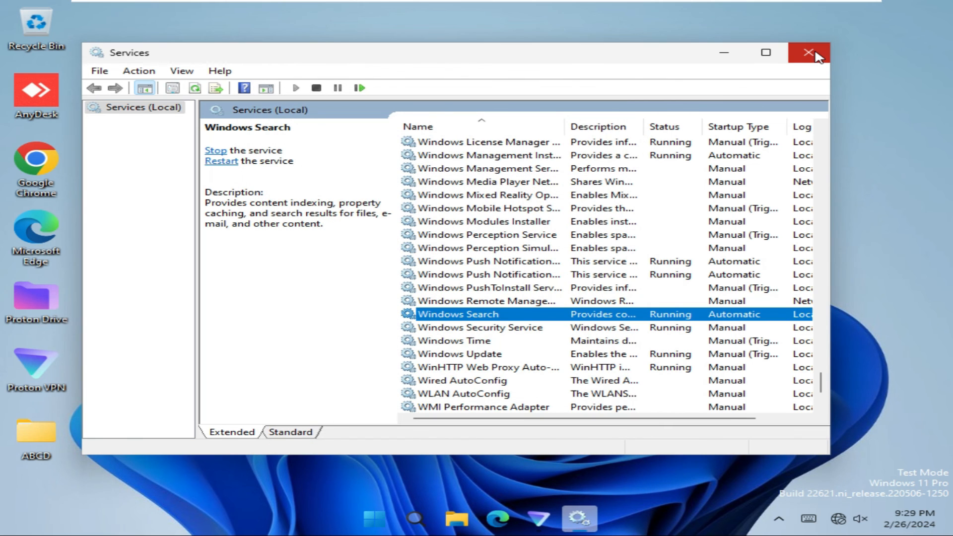
click(808, 52)
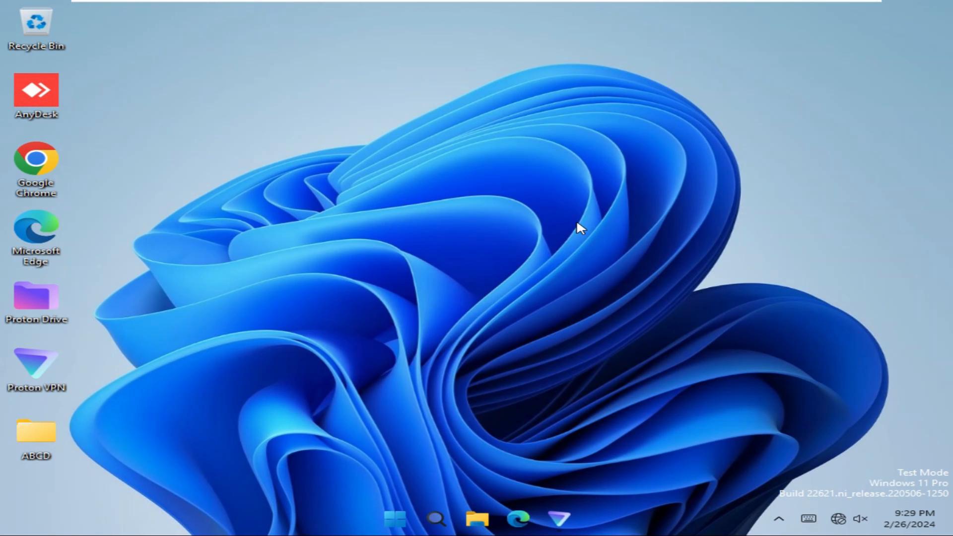